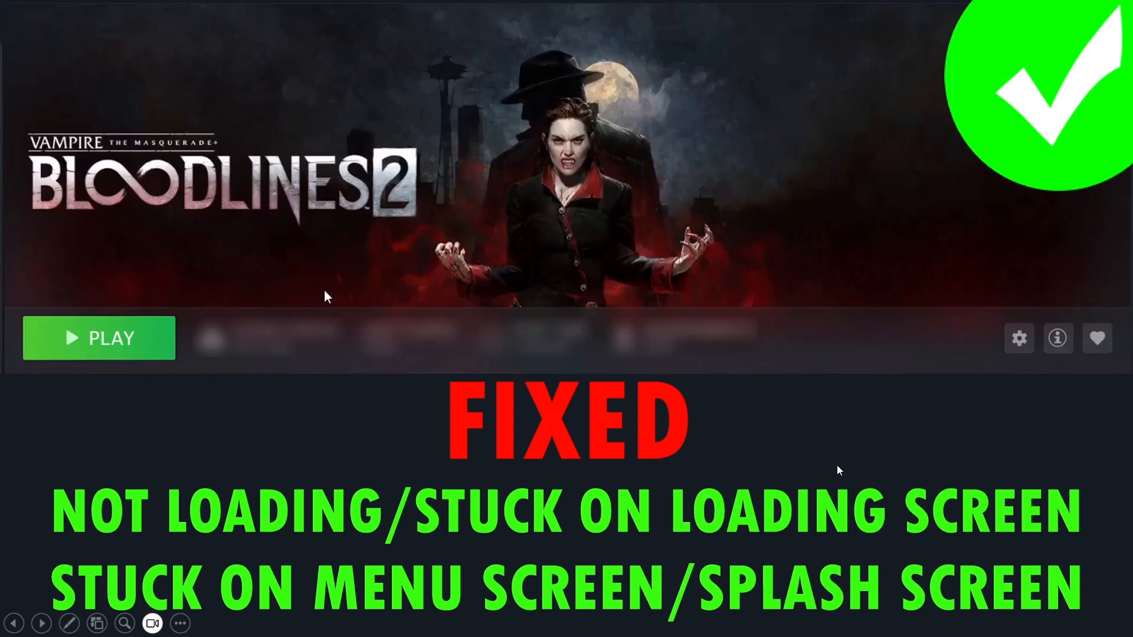
mouse_move(749, 467)
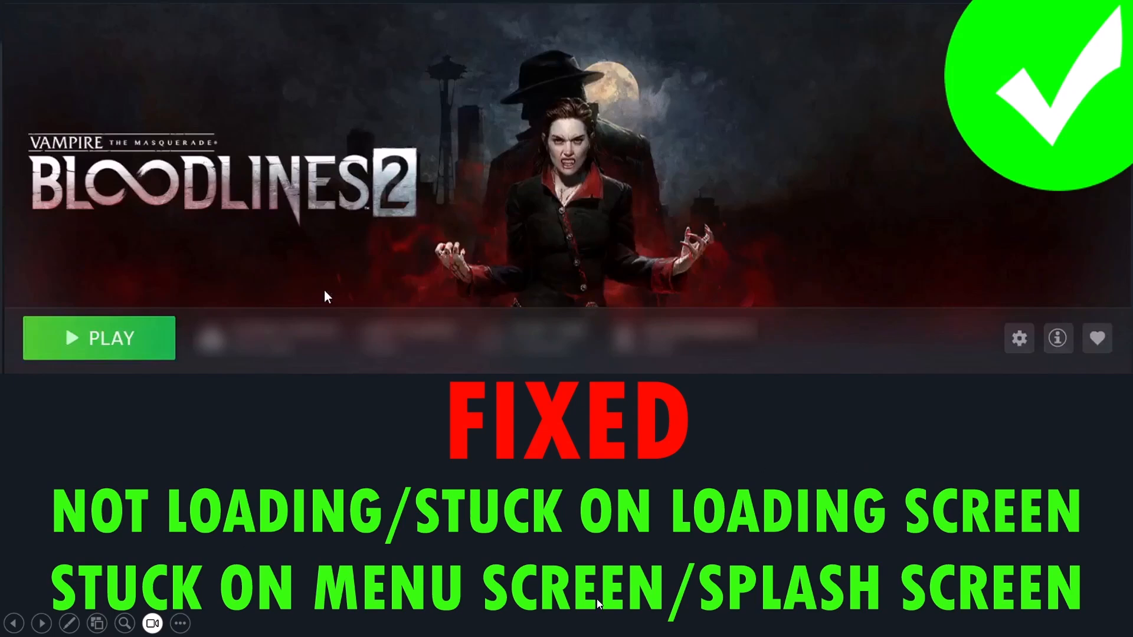
mouse_move(1031, 605)
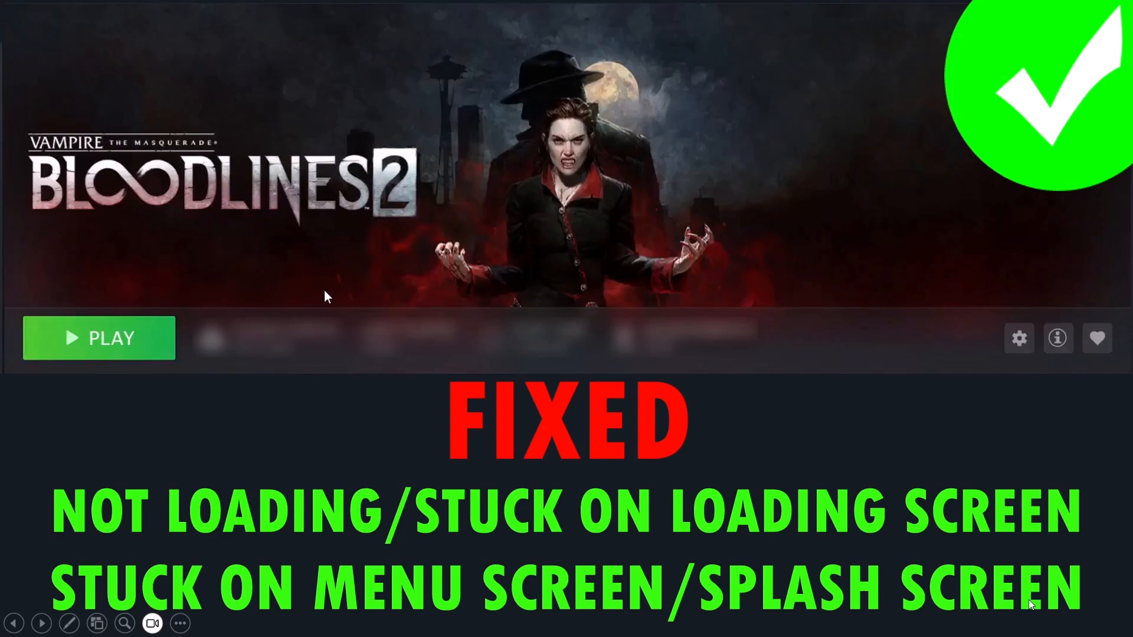
mouse_move(1108, 592)
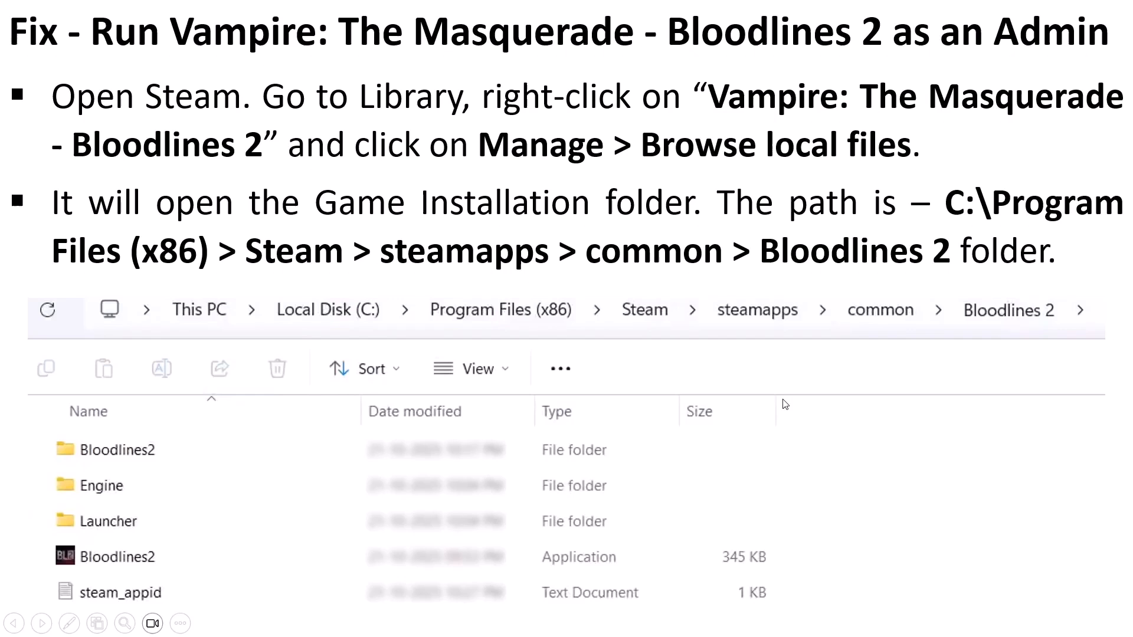
mouse_move(922, 58)
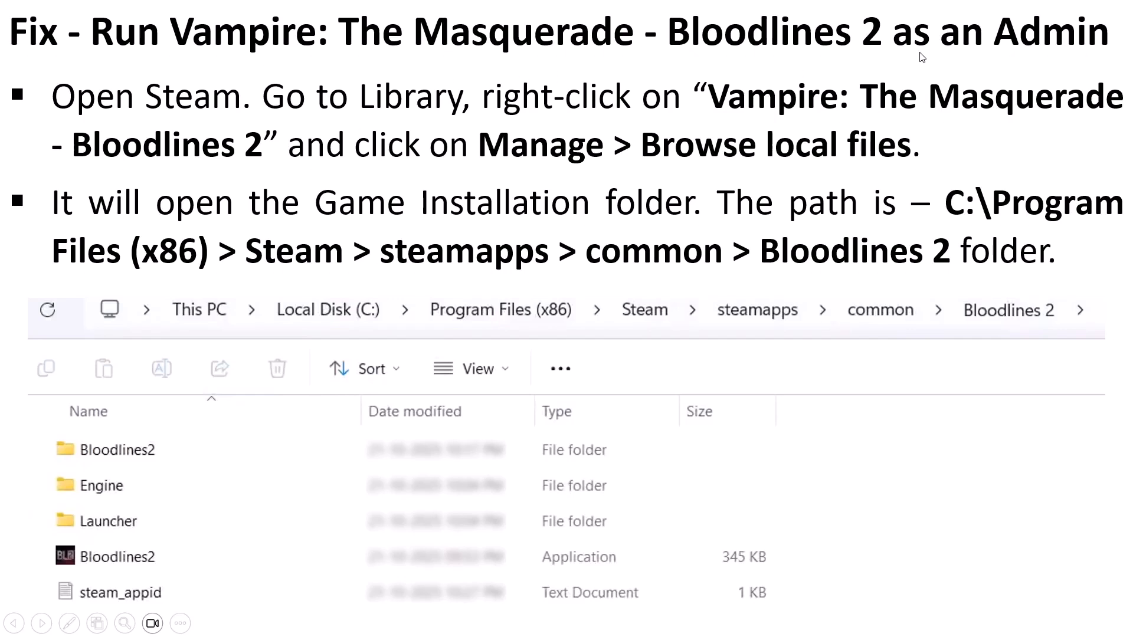
mouse_move(547, 122)
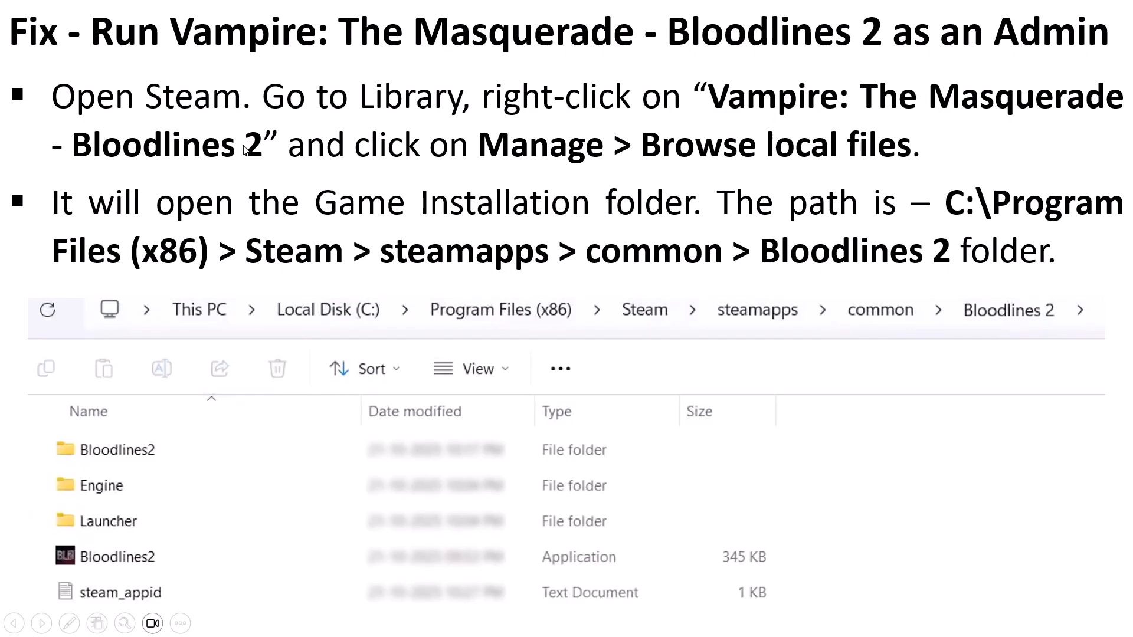
mouse_move(503, 173)
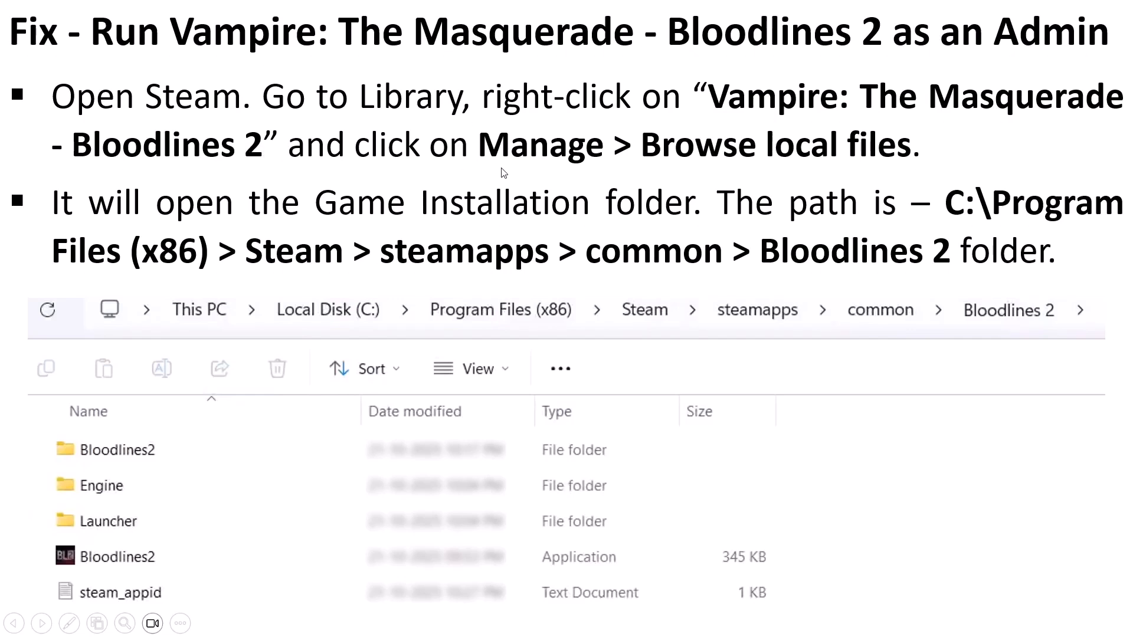
mouse_move(271, 241)
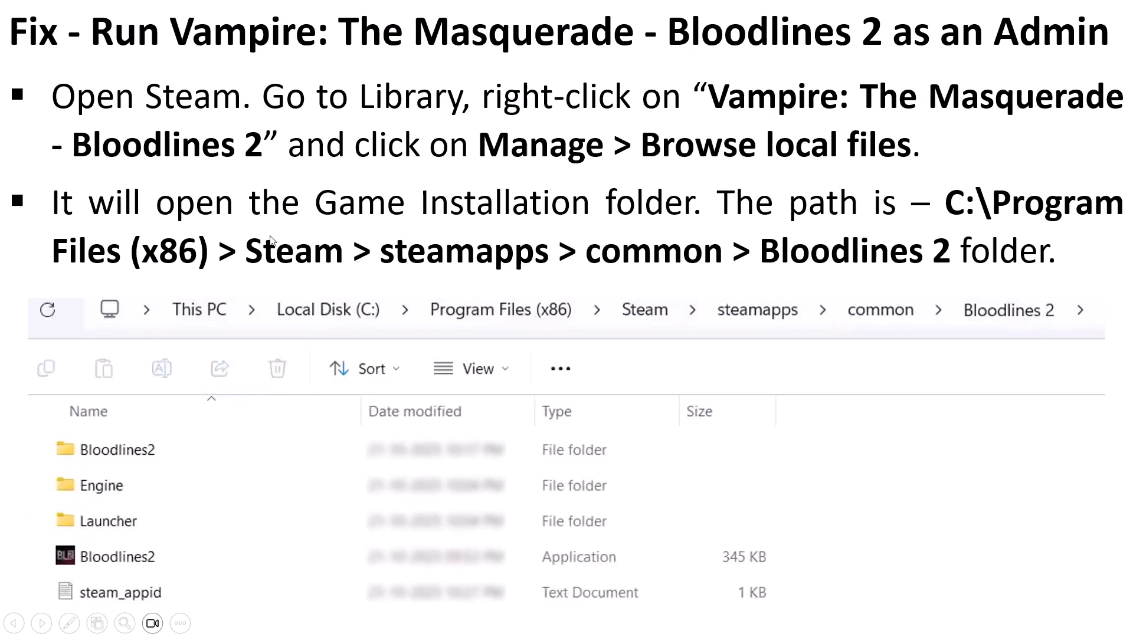
mouse_move(698, 220)
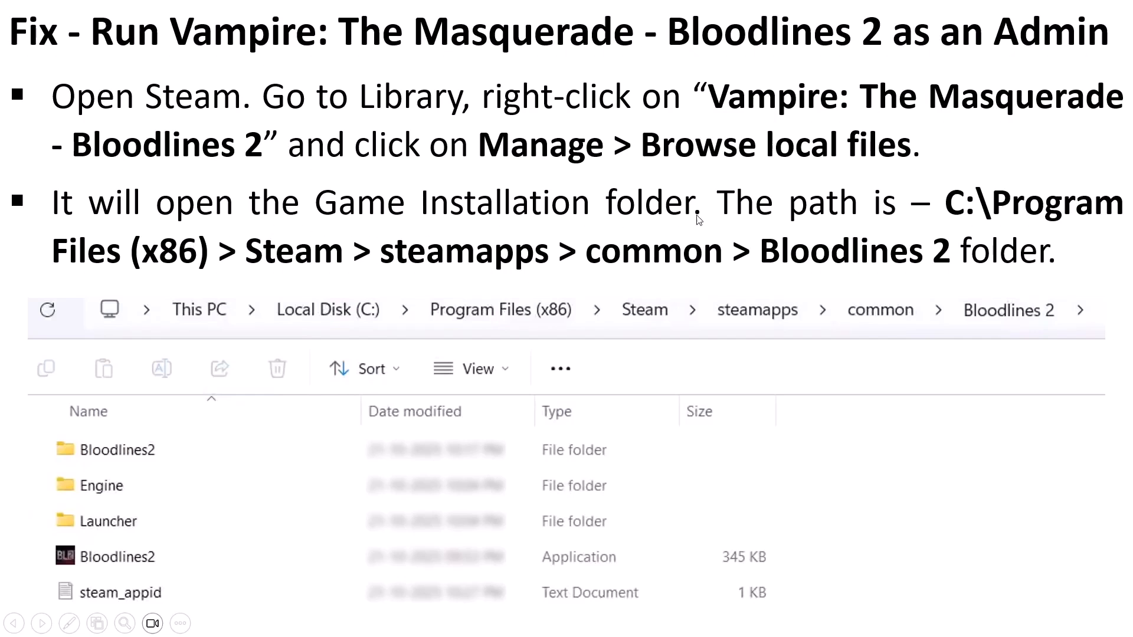
mouse_move(344, 273)
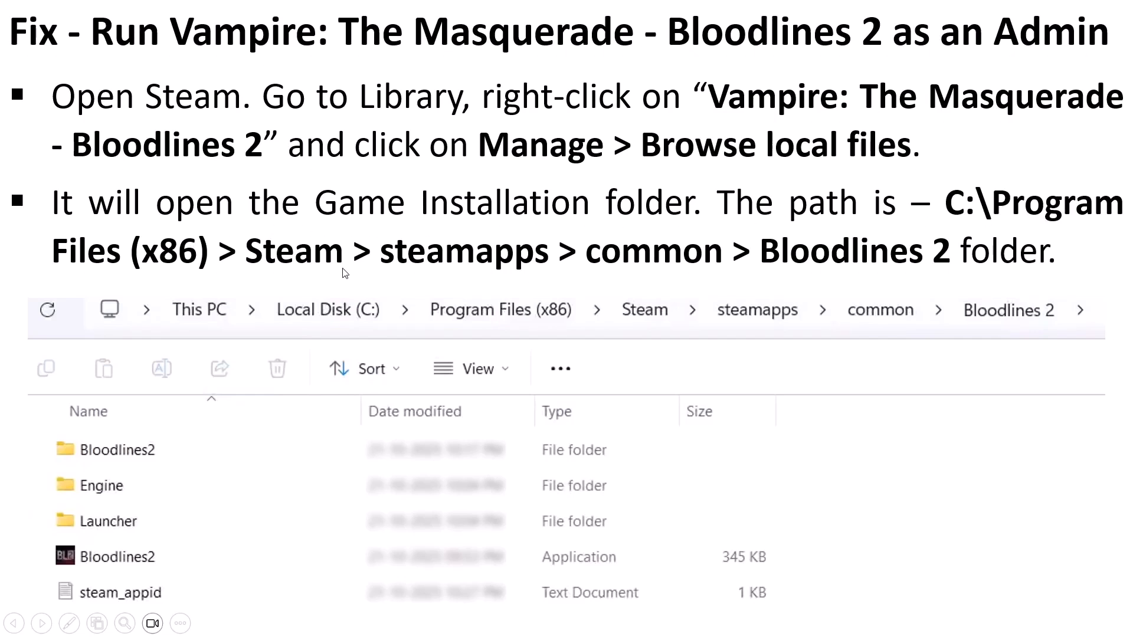
mouse_move(570, 273)
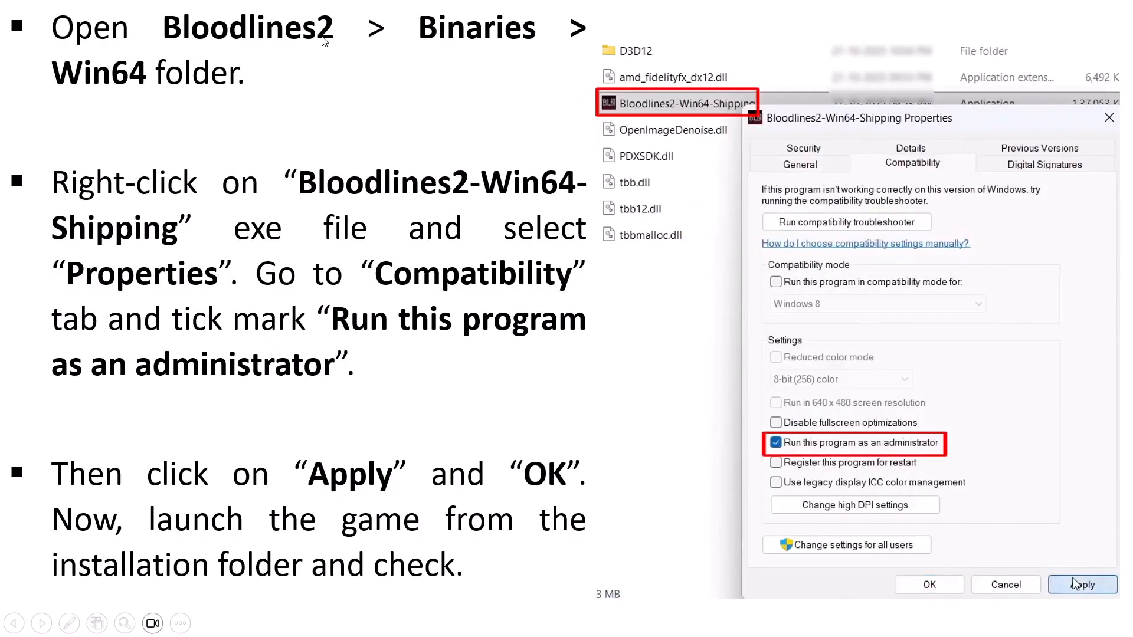
mouse_move(225, 91)
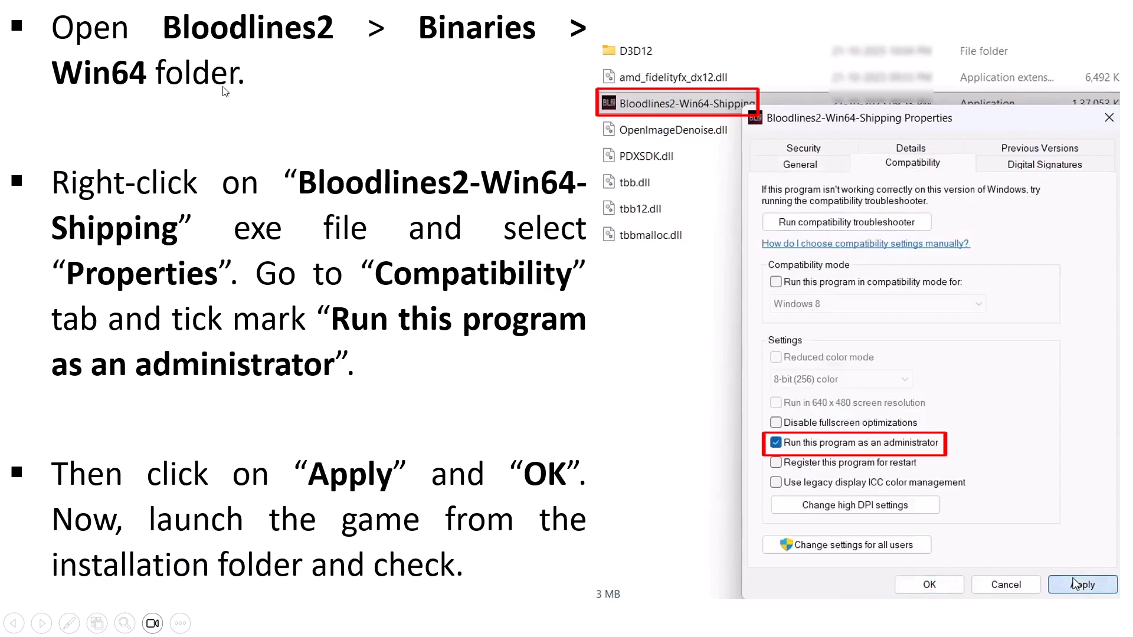
mouse_move(676, 116)
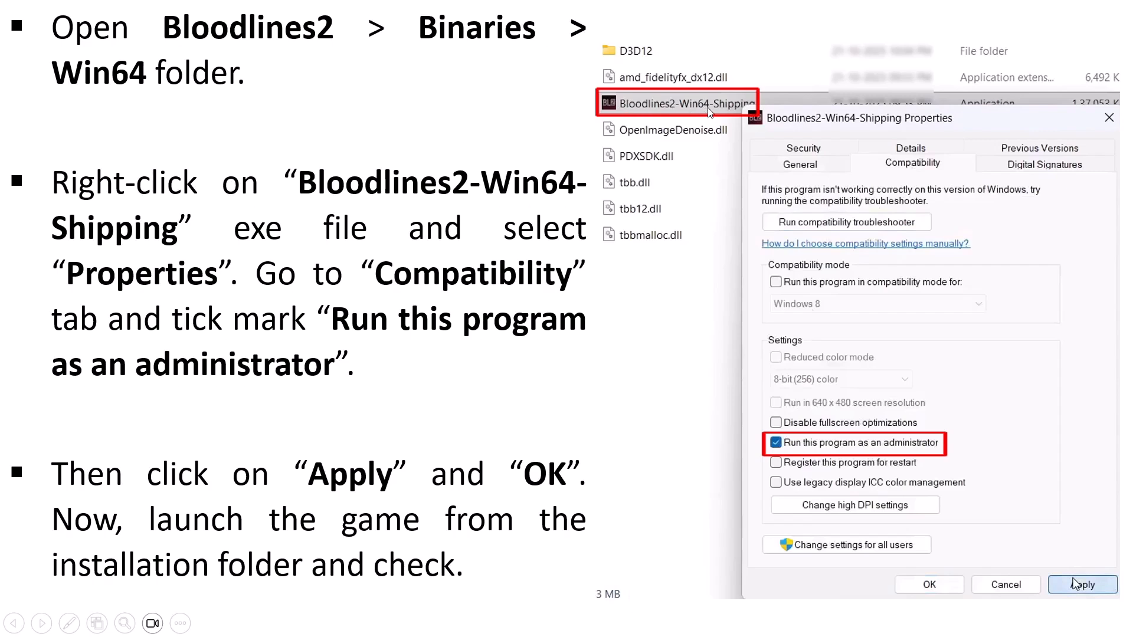
mouse_move(934, 171)
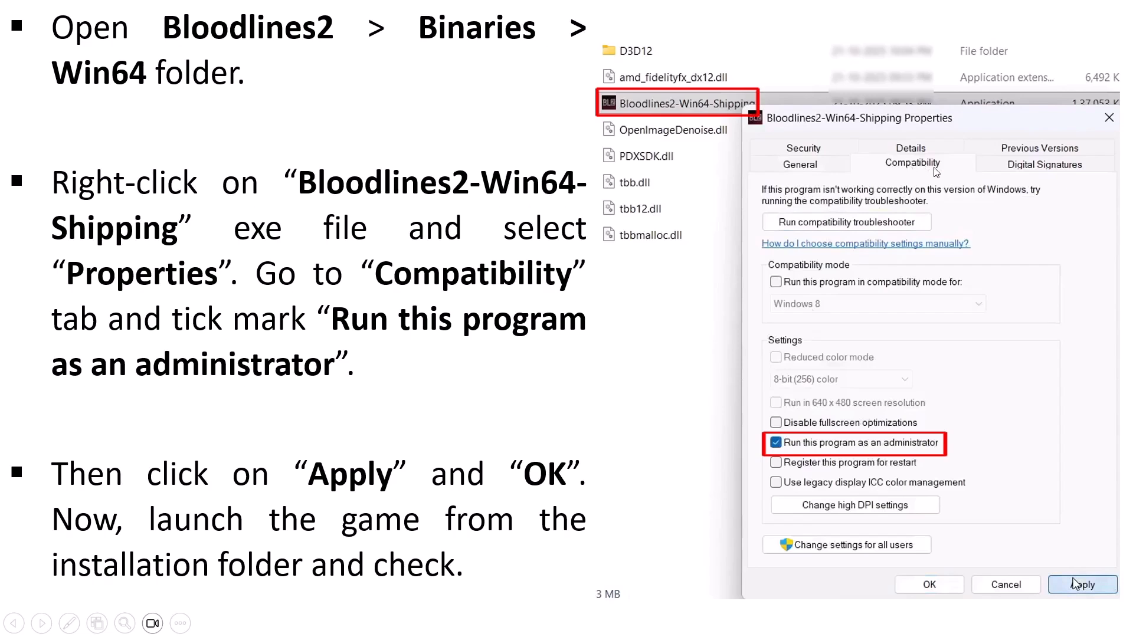
mouse_move(845, 448)
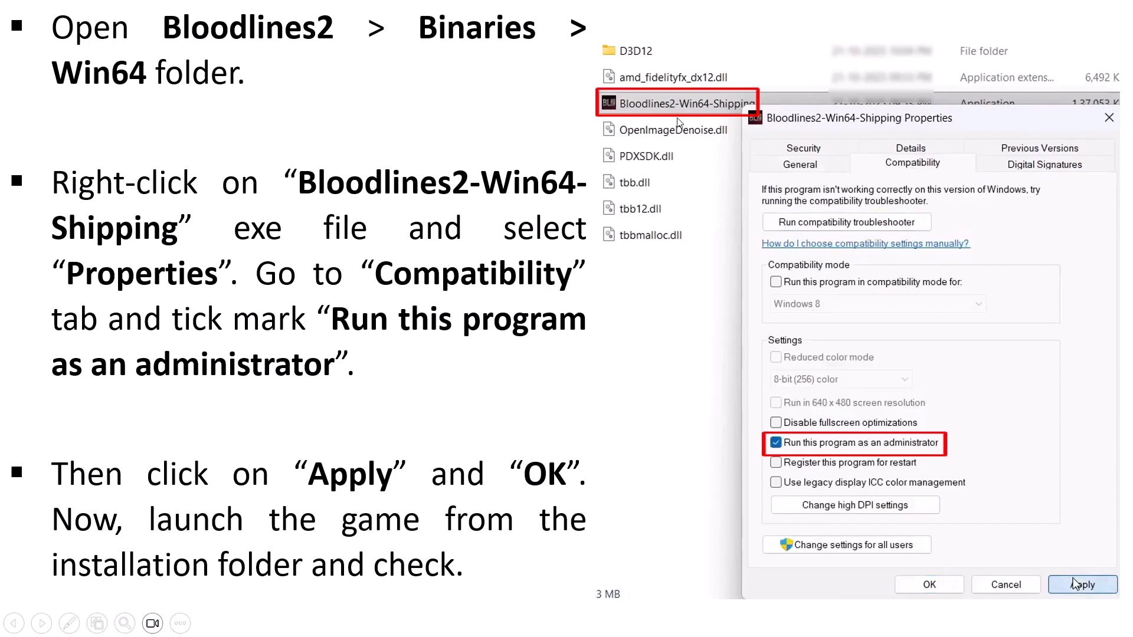
mouse_move(656, 190)
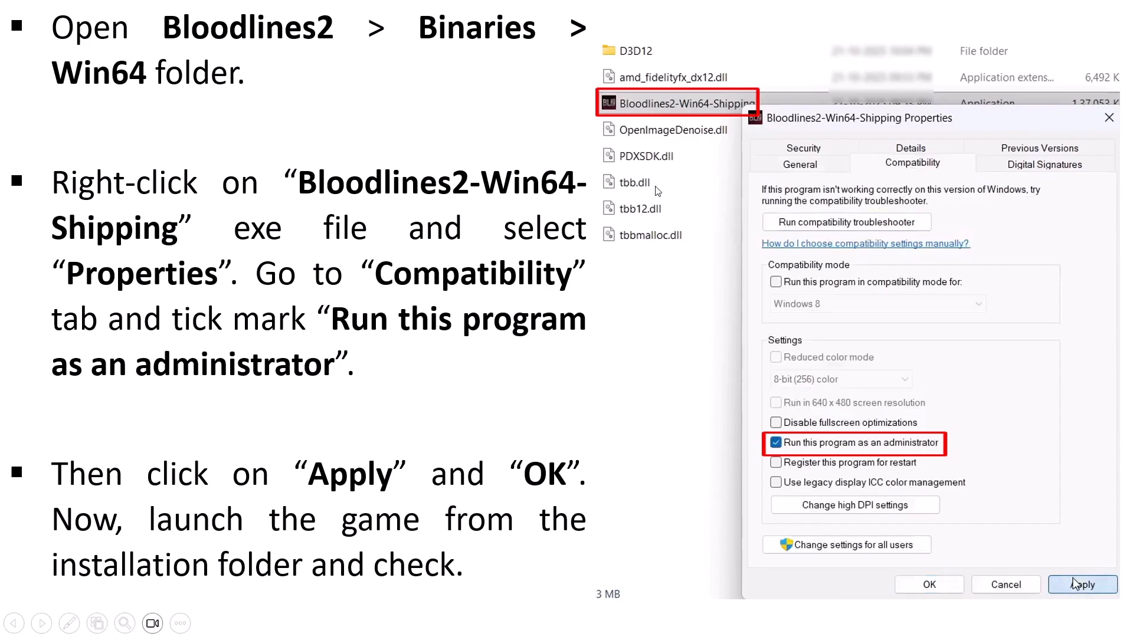
mouse_move(613, 215)
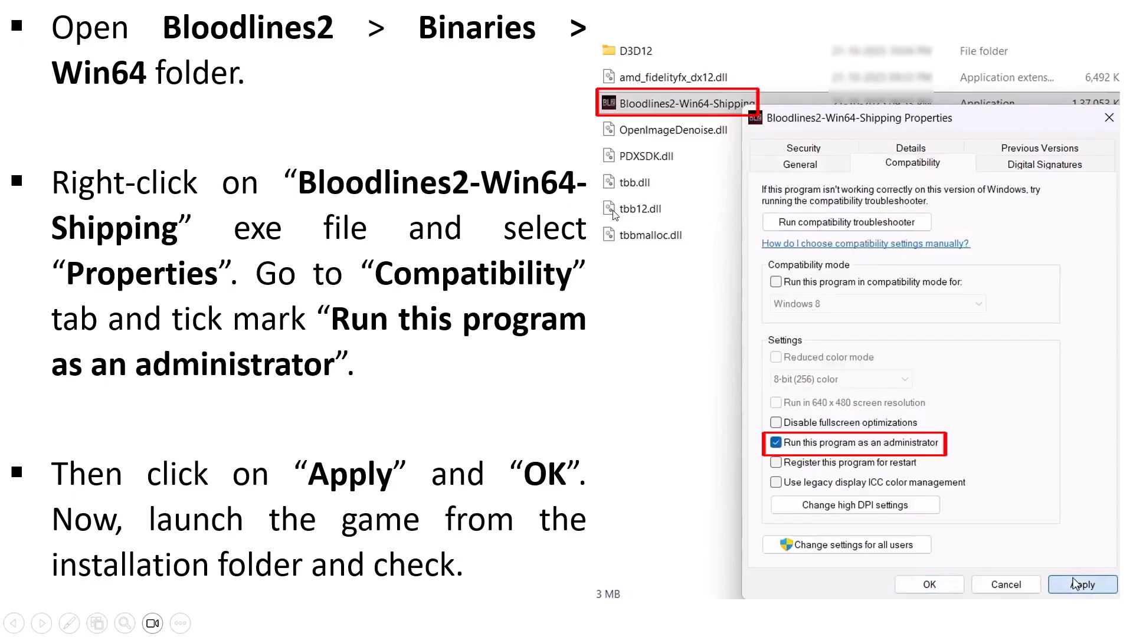